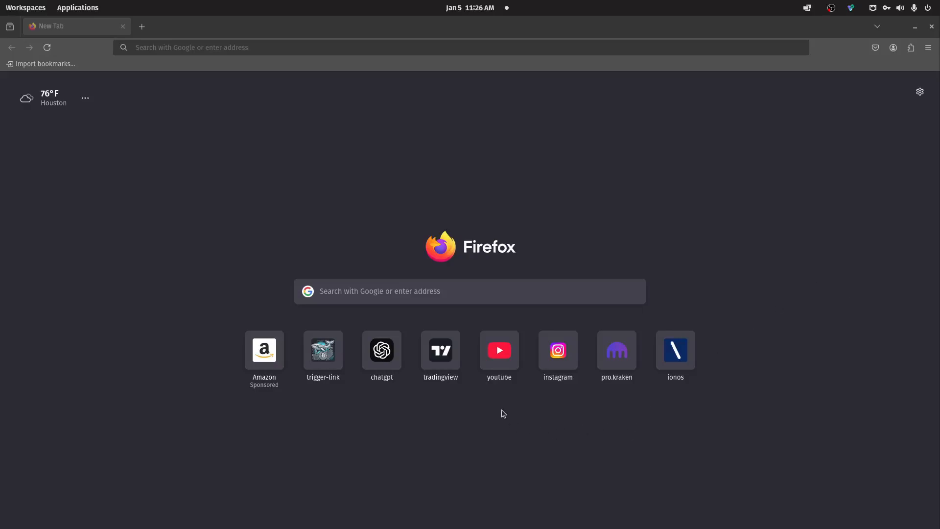
{"action": "mouse_move", "coordinate": [439, 350]}
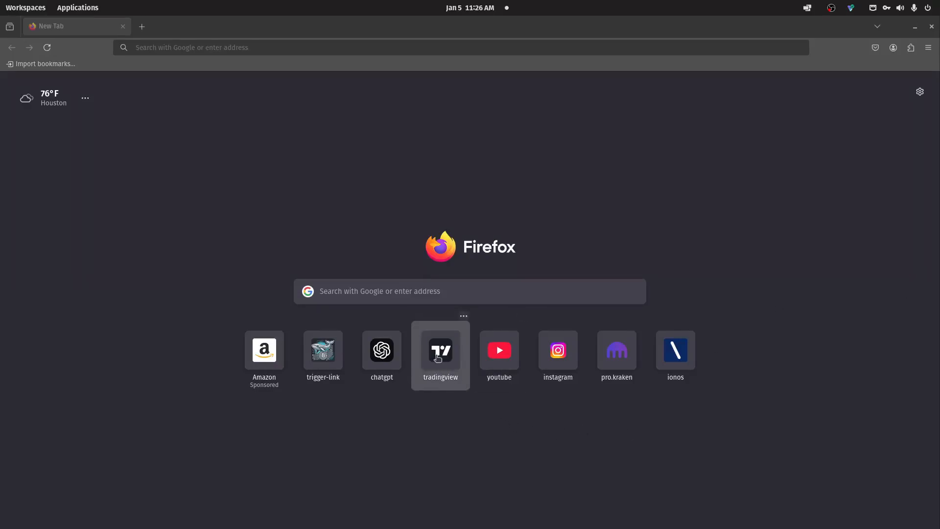
Step: Launch the TradingView site from the Firefox new-tab shortcut tile
{"action": "left_click", "coordinate": [439, 351]}
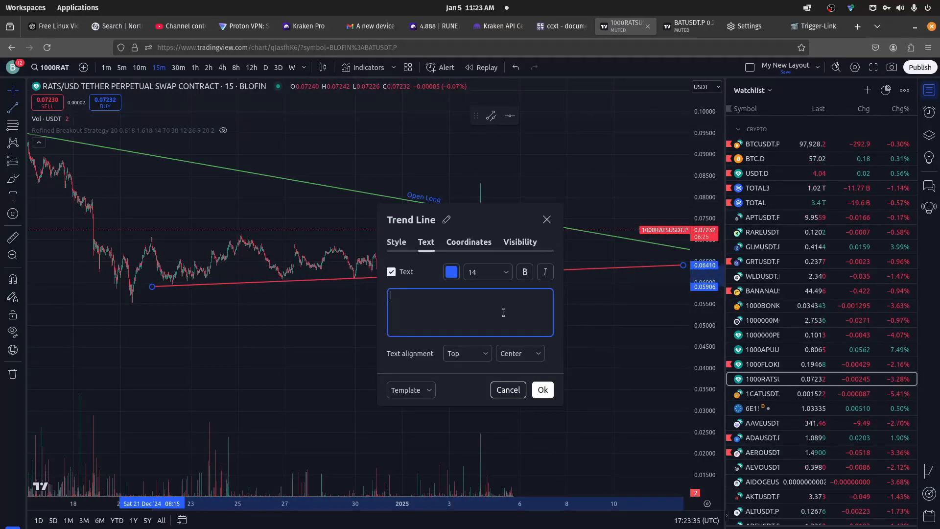
Step: Label the lower red trend line 'Open Short' and confirm it
{"action": "type", "text": "Open Short"}
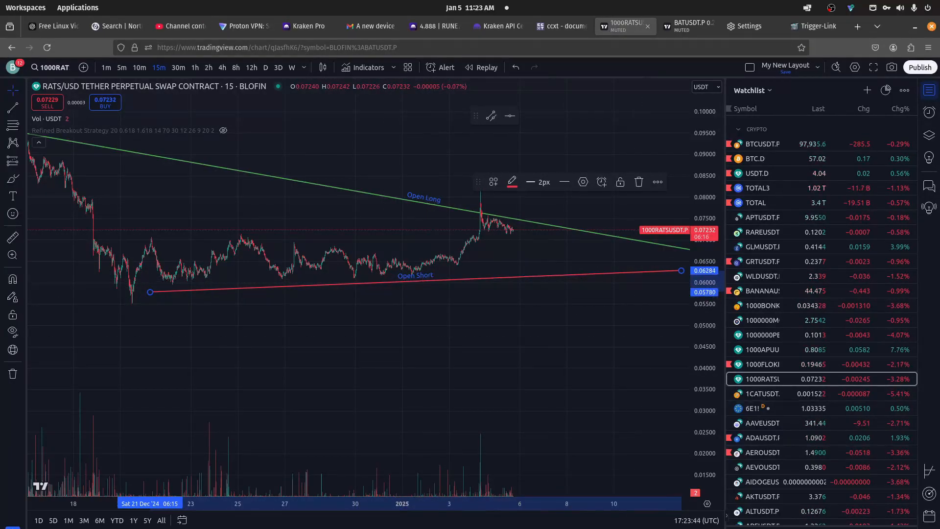
{"action": "left_click", "coordinate": [362, 26]}
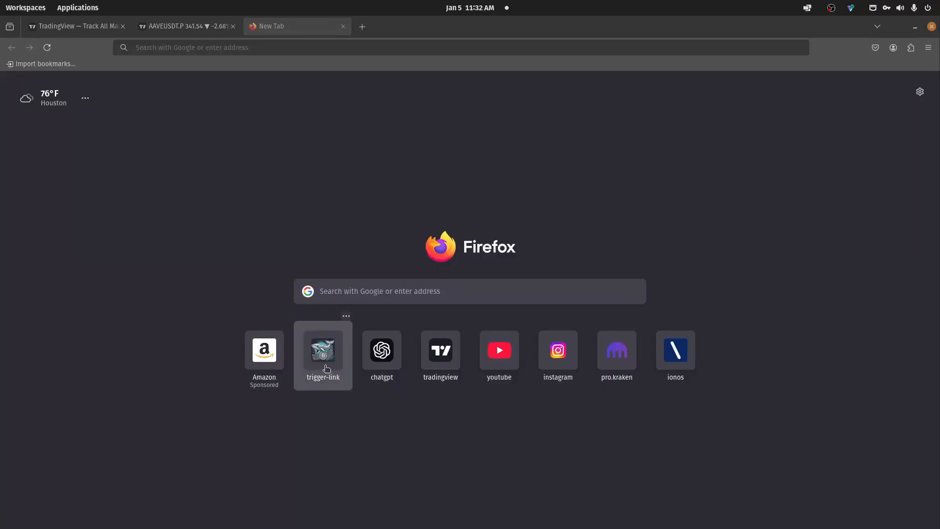
Step: Go to the Trigger-Link site in a new tab and log in to reach the config page
{"action": "left_click", "coordinate": [322, 350]}
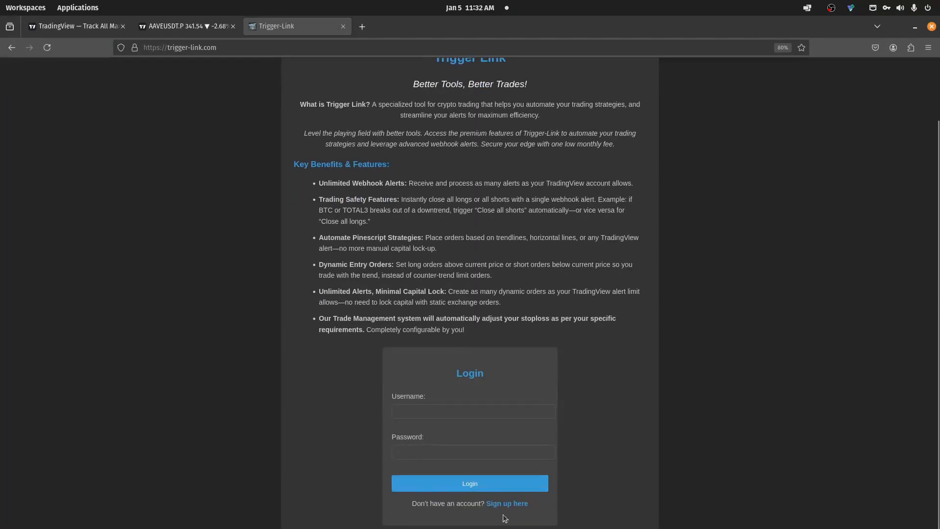
{"action": "left_click", "coordinate": [469, 483]}
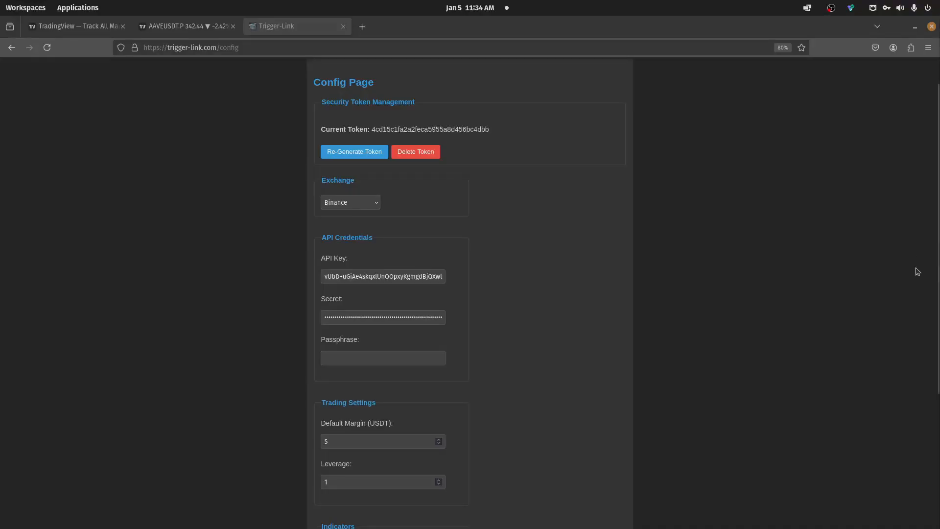
{"action": "mouse_move", "coordinate": [427, 256]}
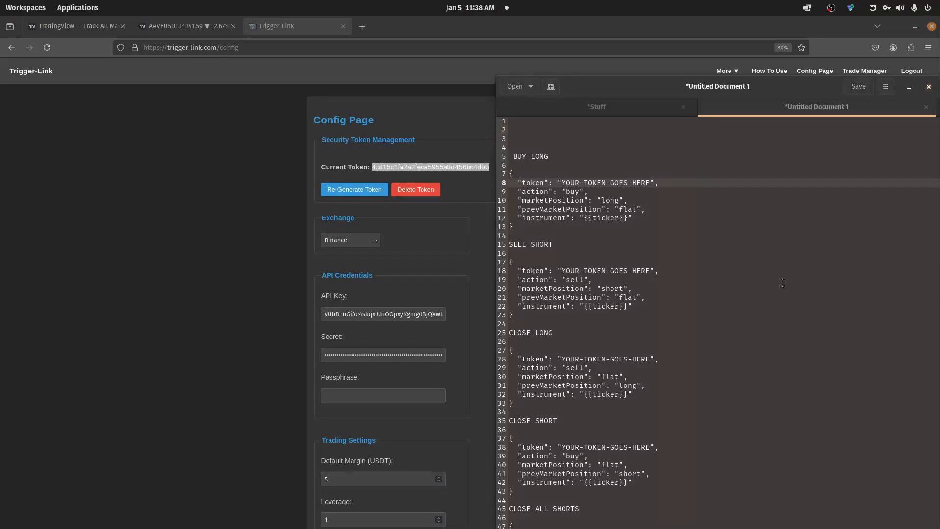
Step: Replace the BUY LONG template's YOUR-TOKEN-GOES-HERE placeholder with the account token
{"action": "double_click", "coordinate": [623, 183]}
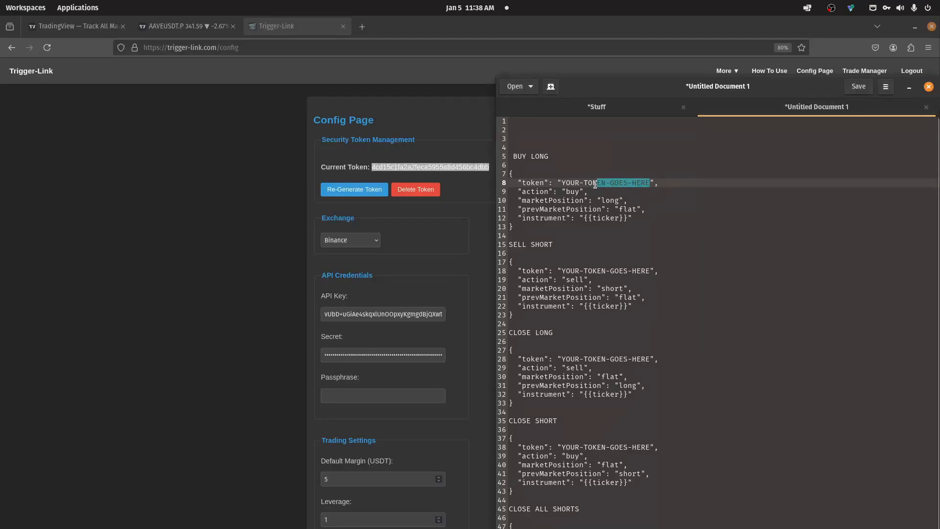
{"action": "right_click", "coordinate": [600, 183]}
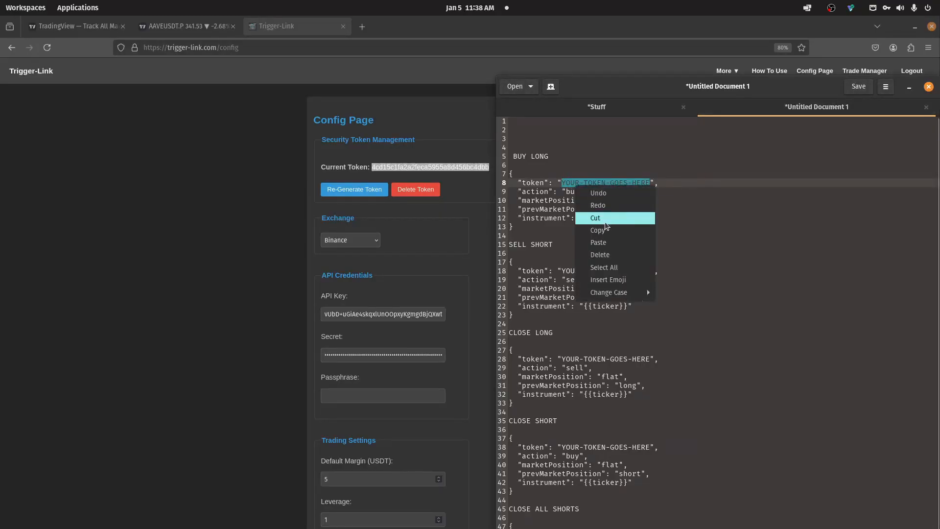
{"action": "left_click", "coordinate": [597, 241]}
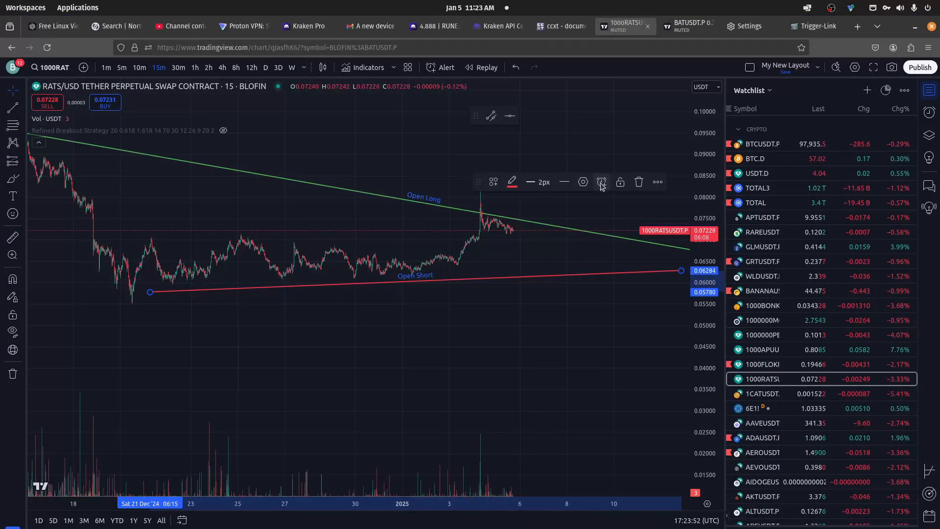
Step: Create a trend-line crossing alert with the sell-short JSON message sent to the Trigger-Link webhook URL
{"action": "left_click", "coordinate": [600, 182]}
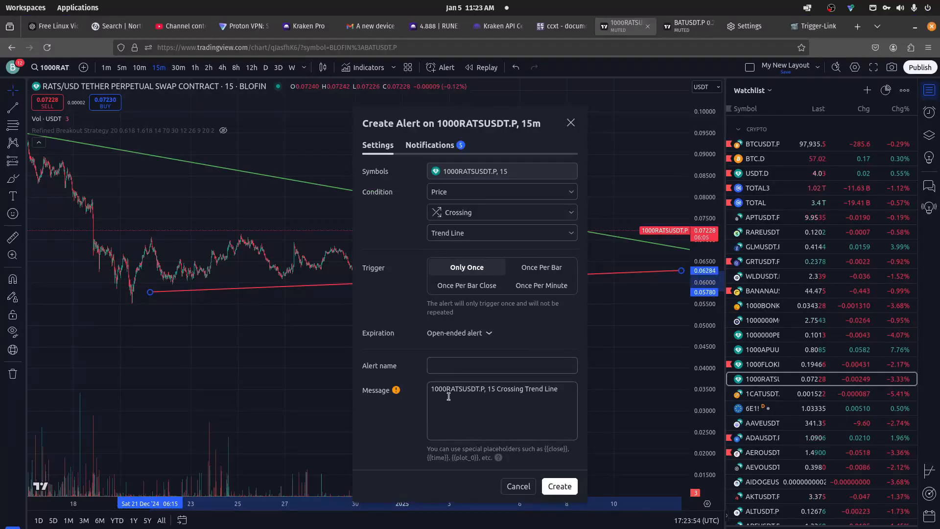
{"action": "triple_click", "coordinate": [492, 389]}
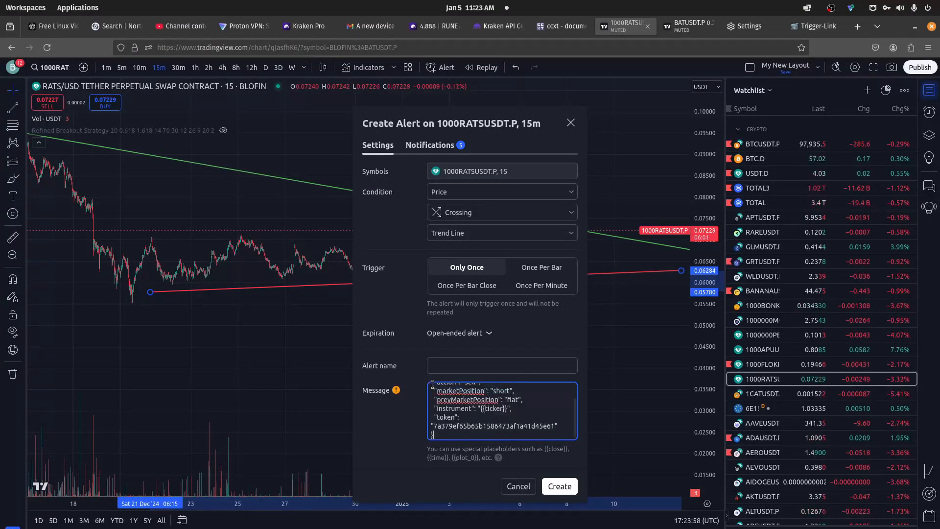
{"action": "left_click", "coordinate": [429, 144]}
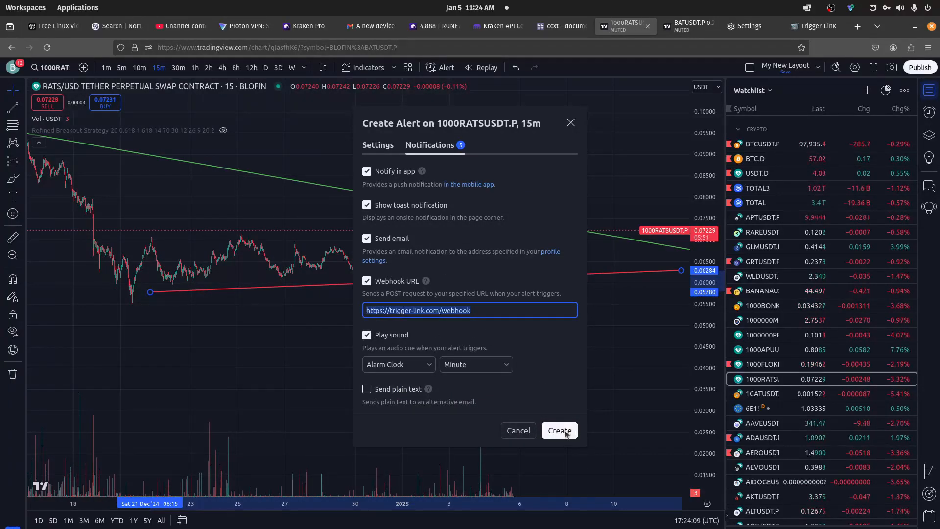
{"action": "left_click", "coordinate": [377, 145]}
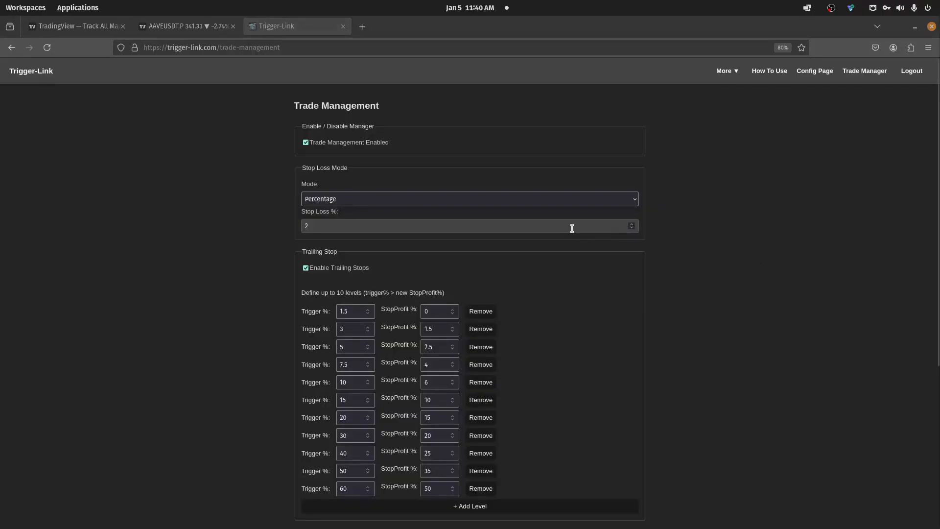
Step: Scroll the Trade Management page past the stop-loss settings to the Open Positions table
{"action": "scroll", "scroll_direction": "down", "scroll_amount": 3}
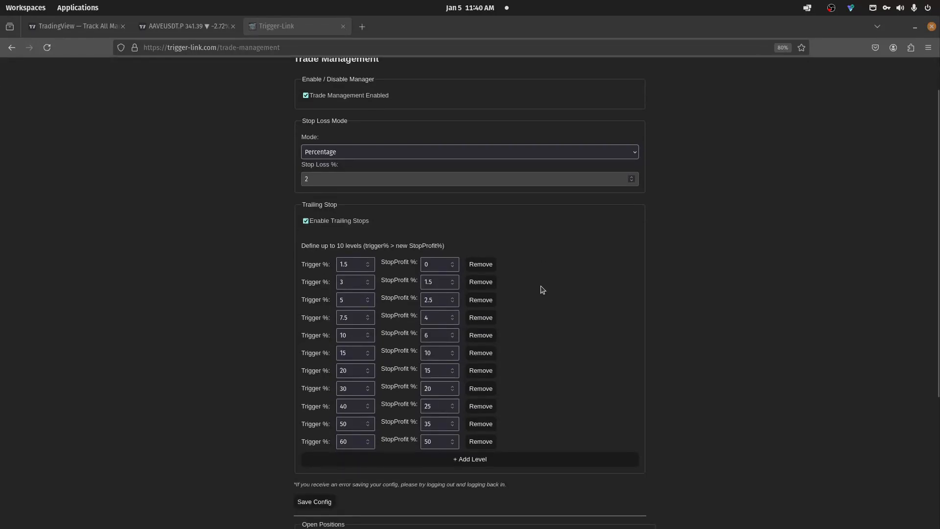
{"action": "scroll", "scroll_direction": "down", "scroll_amount": 3}
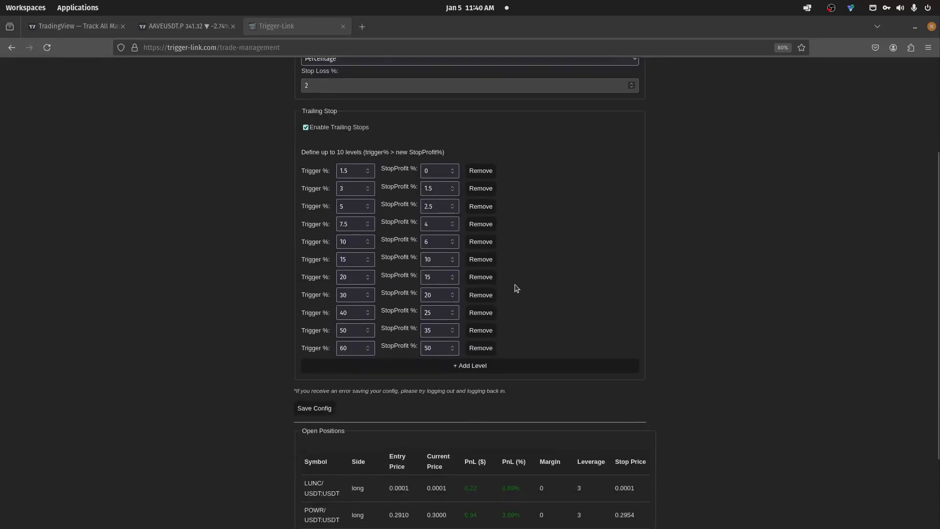
{"action": "scroll", "scroll_direction": "down", "scroll_amount": 3}
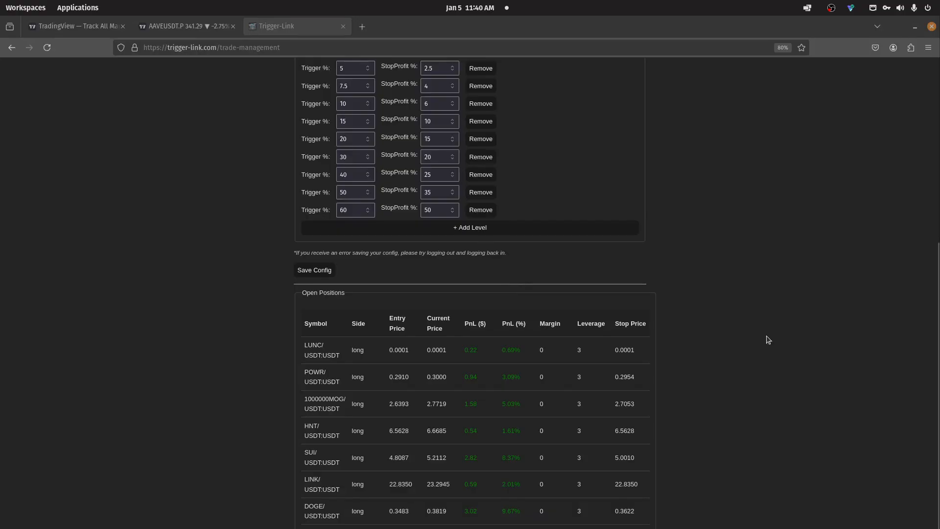